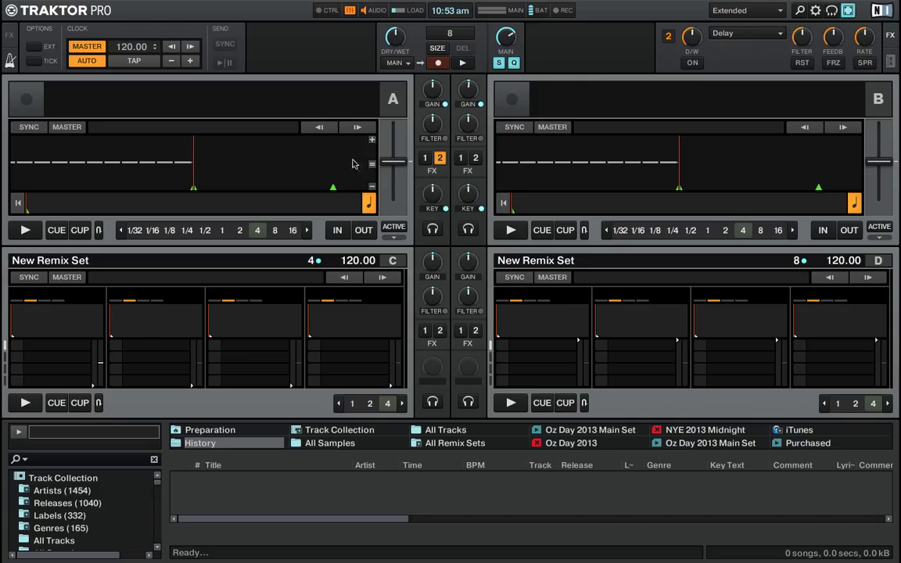
{"action": "mouse_move", "coordinate": [331, 176]}
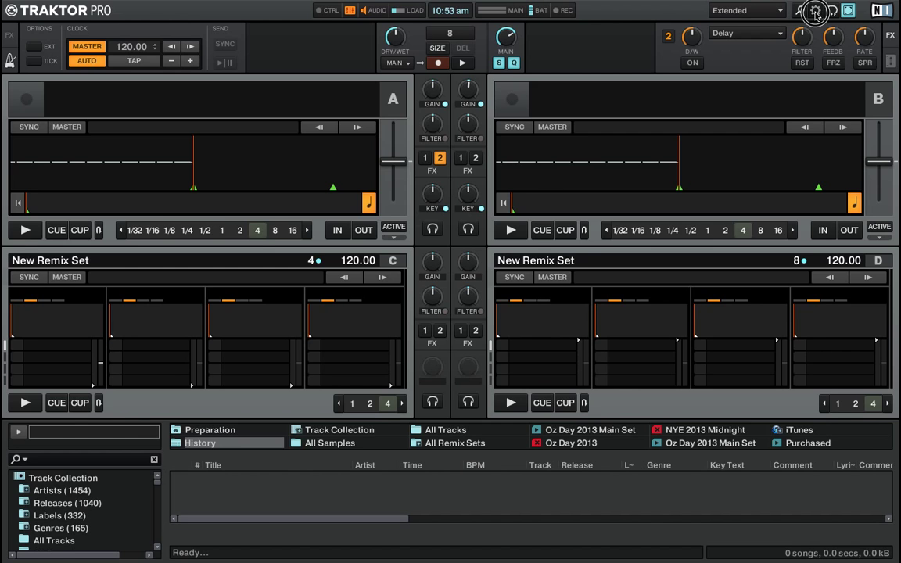
Step: Open Preferences to the Controller Manager with the Kontrol F1 device loaded
{"action": "left_click", "coordinate": [815, 9]}
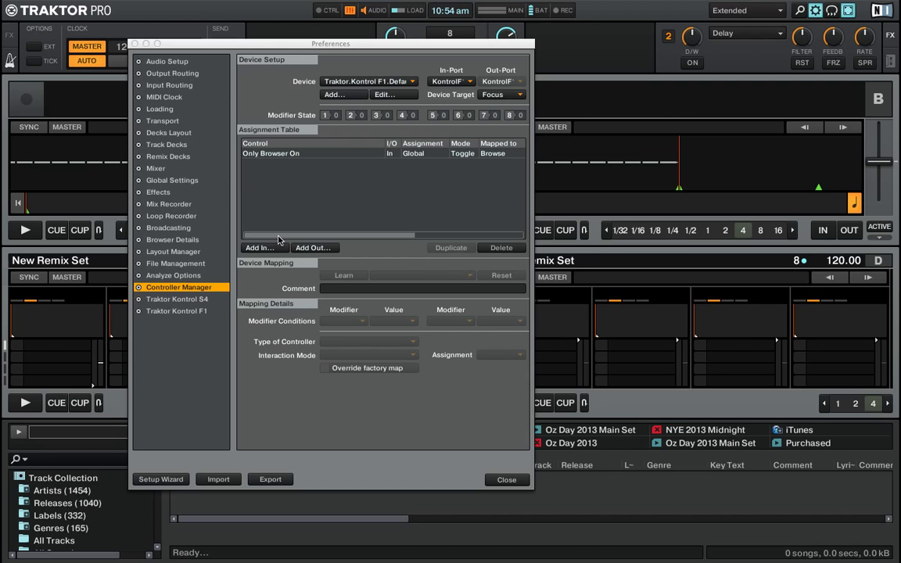
Step: Add a Mixer > Filter Adjust input to the F1 mapping via Add In
{"action": "left_click", "coordinate": [260, 247]}
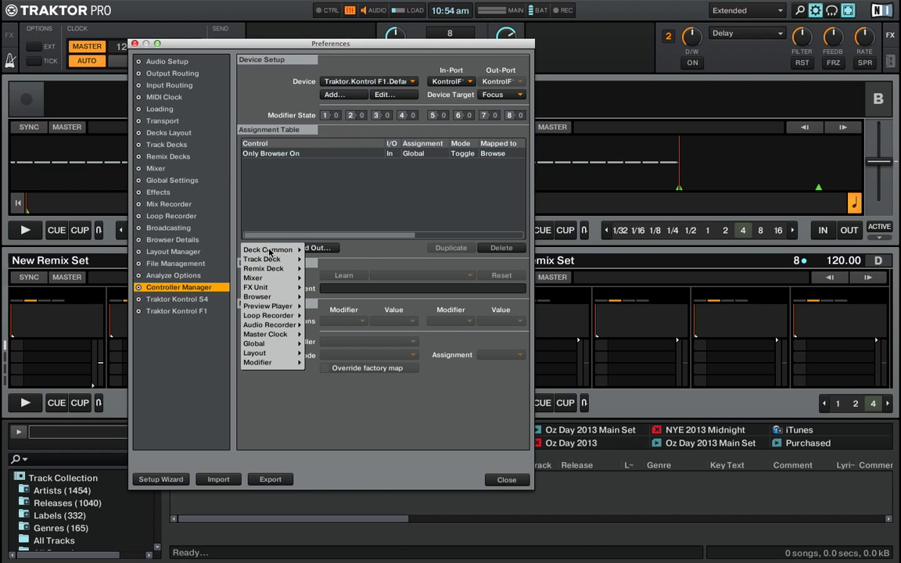
{"action": "left_click", "coordinate": [267, 249]}
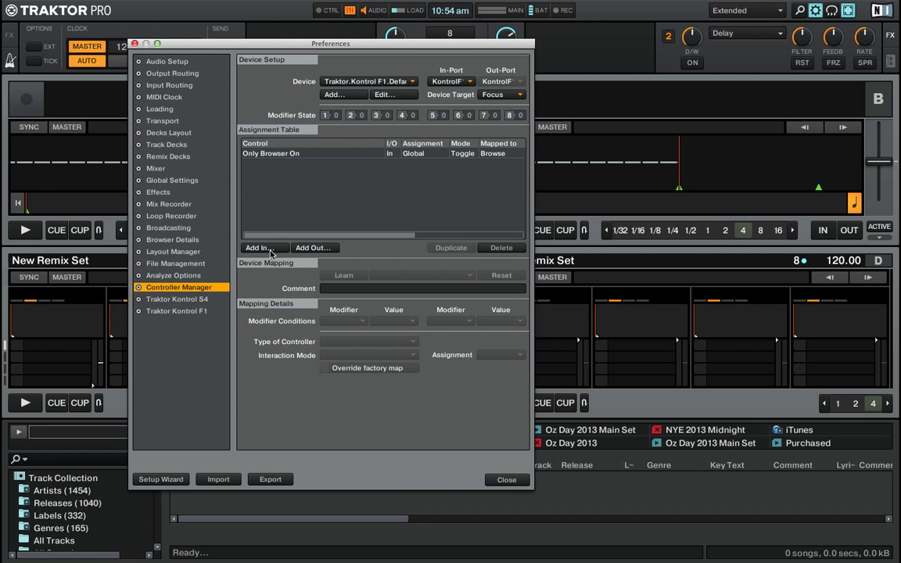
{"action": "left_click", "coordinate": [260, 247]}
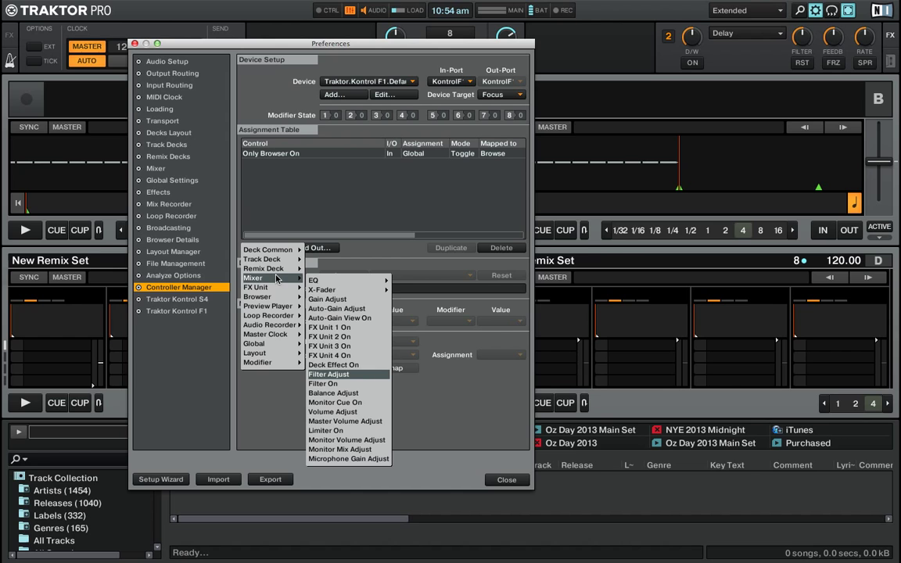
{"action": "mouse_move", "coordinate": [366, 377]}
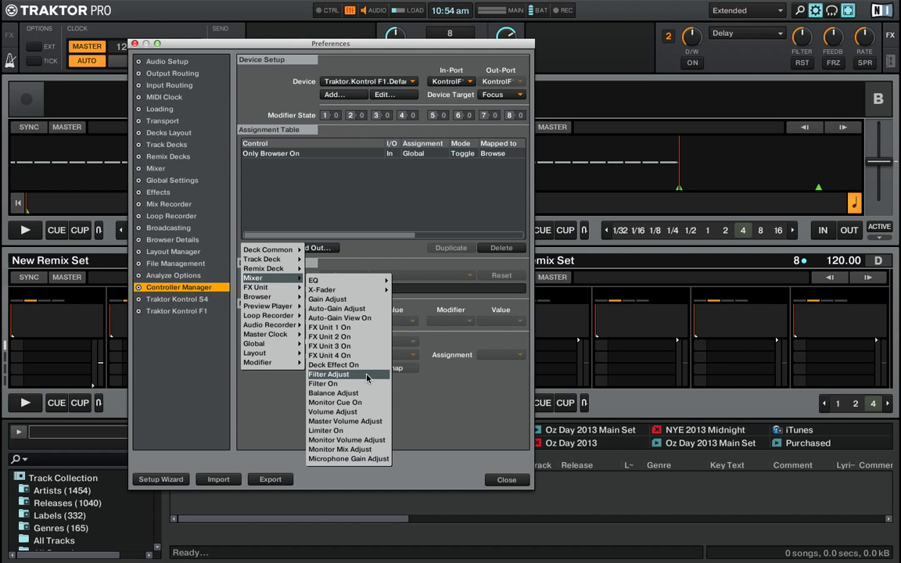
{"action": "left_click", "coordinate": [329, 374]}
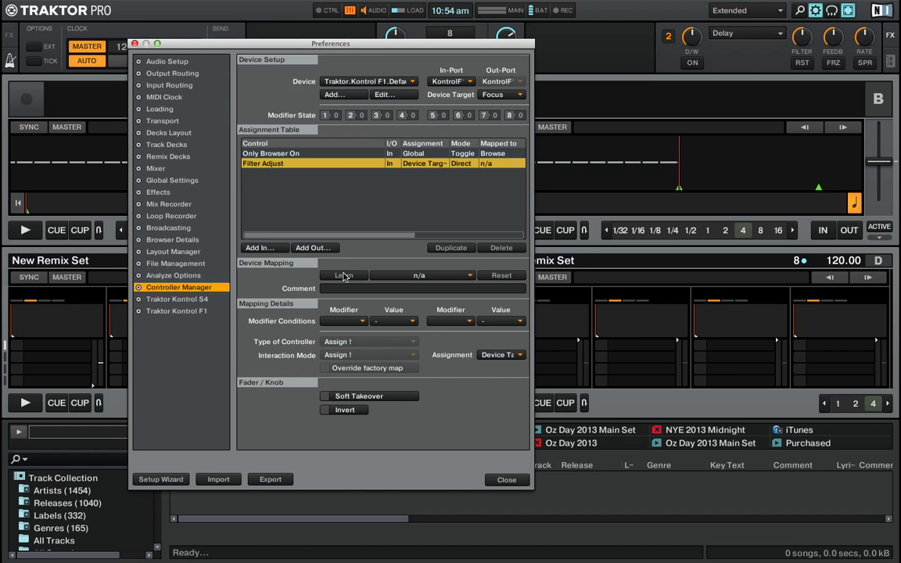
Step: Learn Filter Adjust from the F1 filter knob (Filter.1) and assign it to Deck A
{"action": "left_click", "coordinate": [345, 275]}
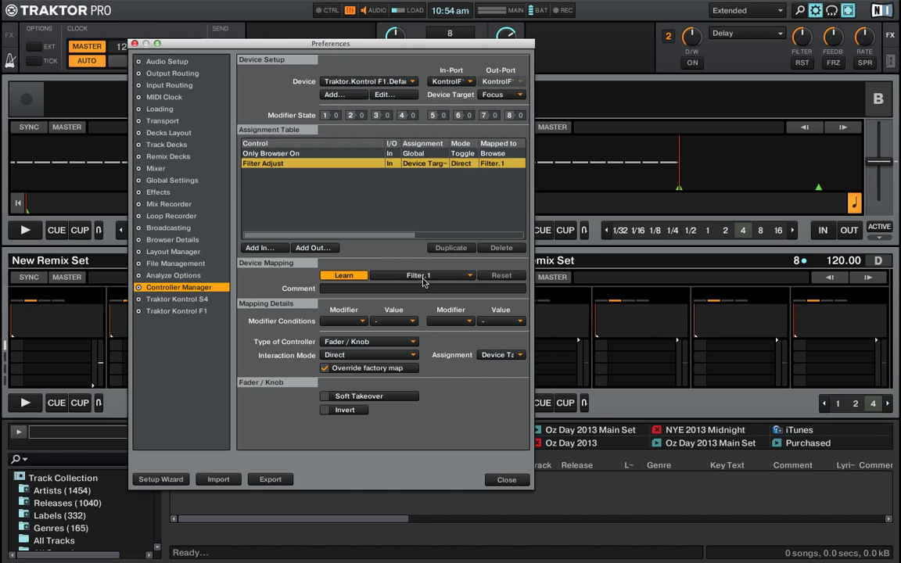
{"action": "left_click", "coordinate": [345, 275]}
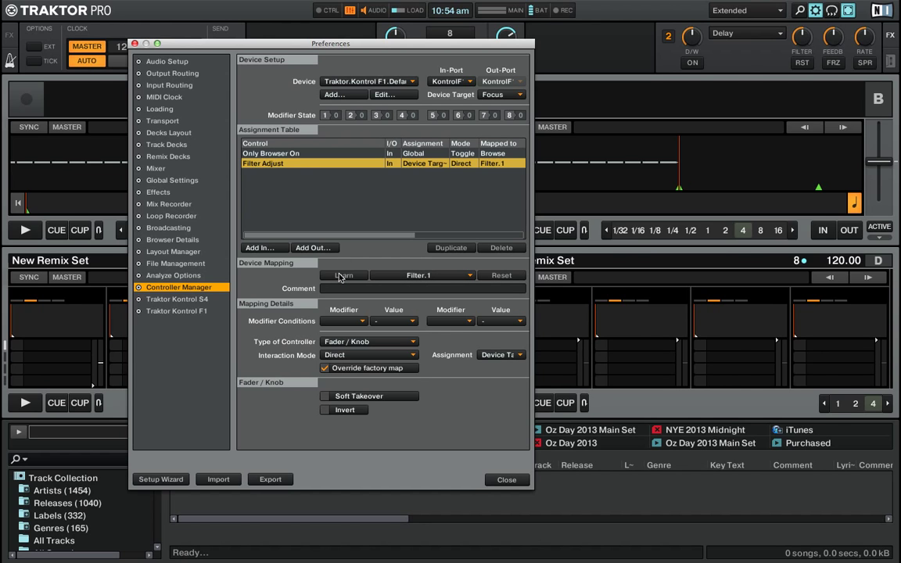
{"action": "left_click", "coordinate": [501, 353]}
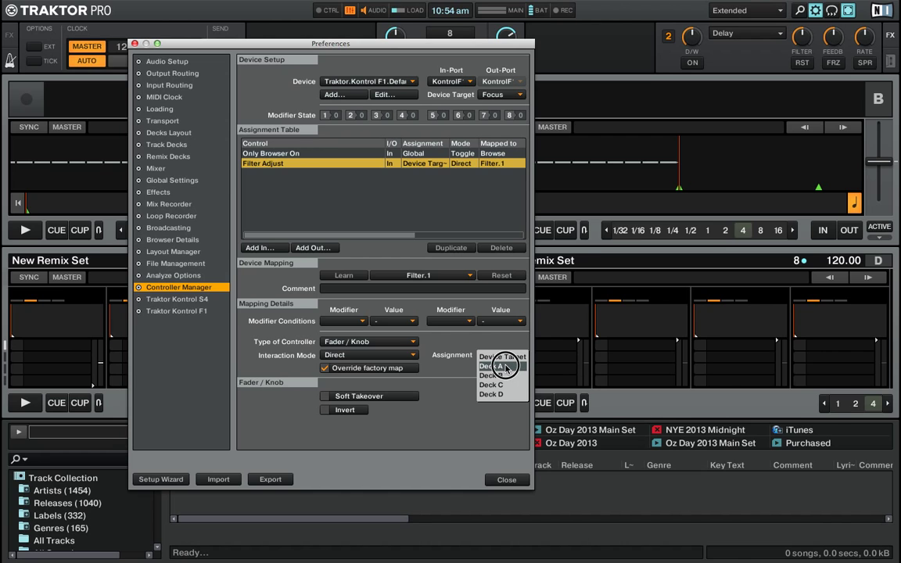
{"action": "left_click", "coordinate": [488, 366]}
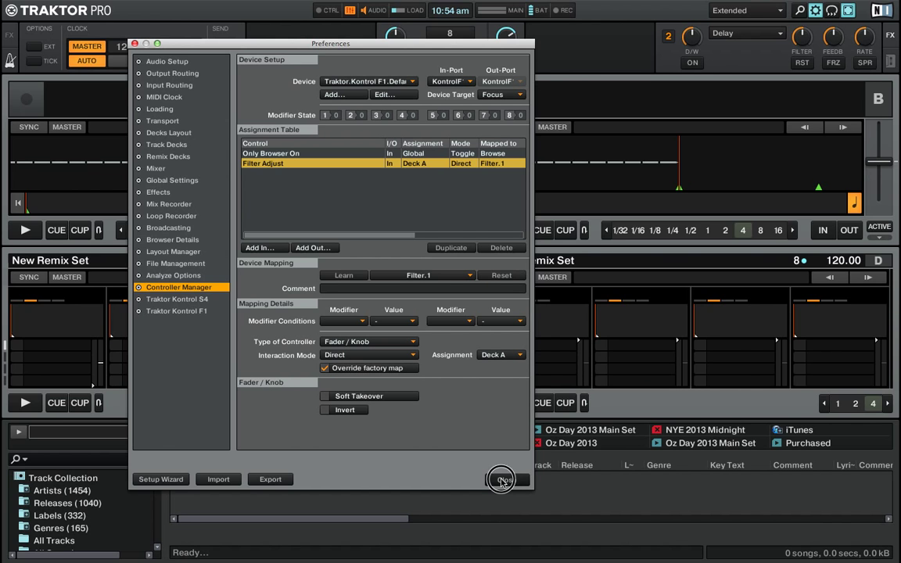
{"action": "left_click", "coordinate": [479, 479]}
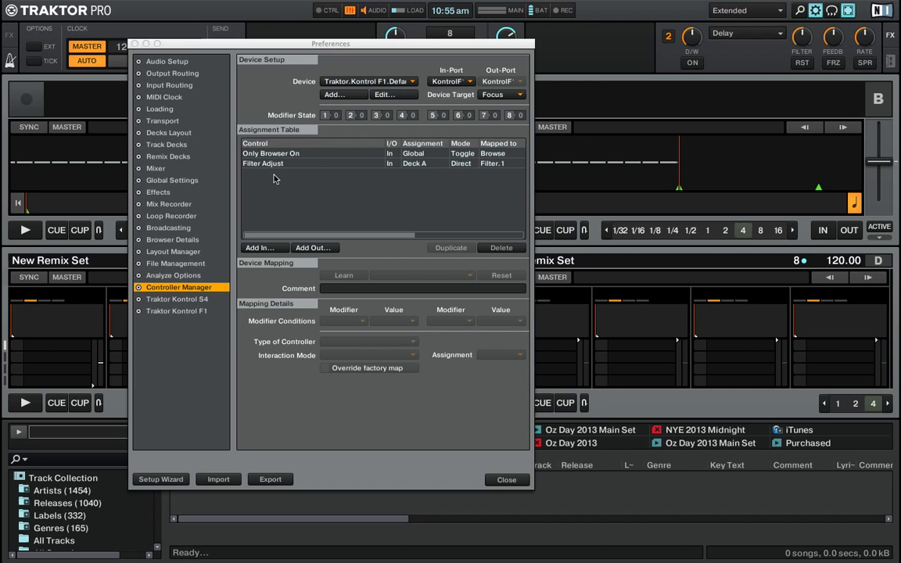
Step: Add a Modifier > Modifier #1 input, assigned Global, via Add In
{"action": "left_click", "coordinate": [260, 247]}
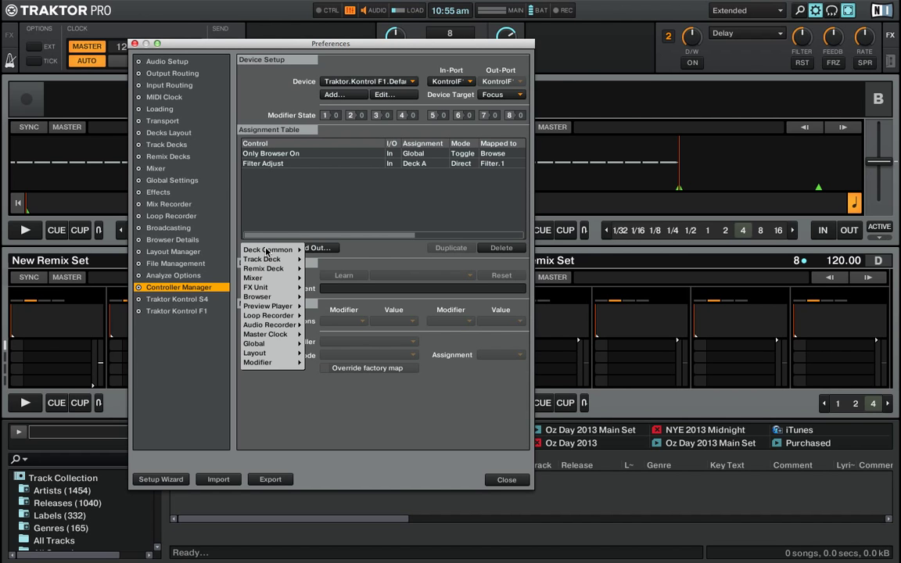
{"action": "left_click", "coordinate": [253, 278]}
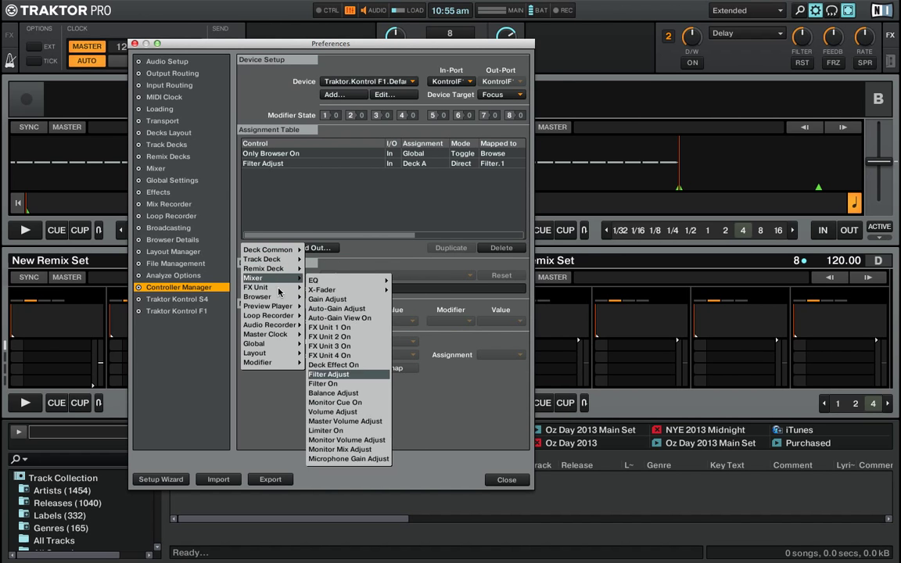
{"action": "left_click", "coordinate": [257, 363]}
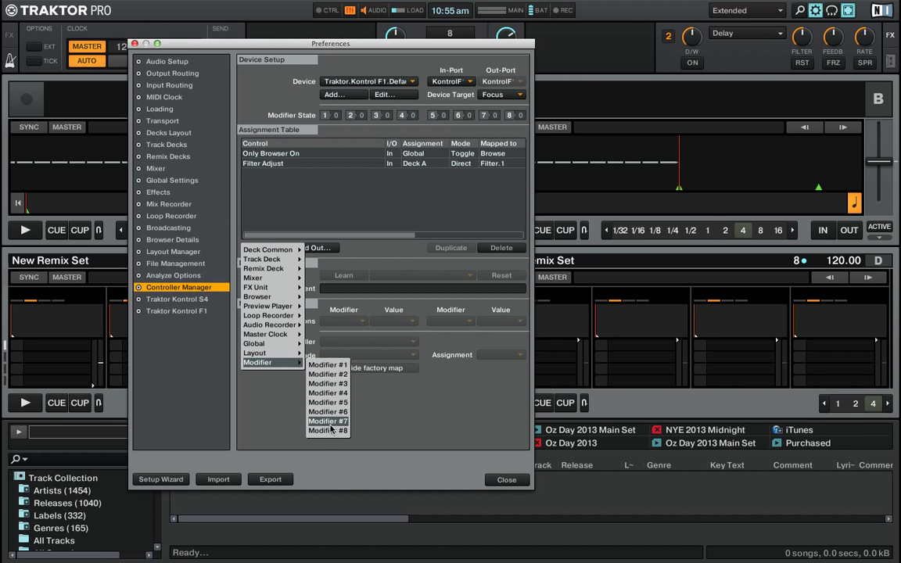
{"action": "mouse_move", "coordinate": [328, 364]}
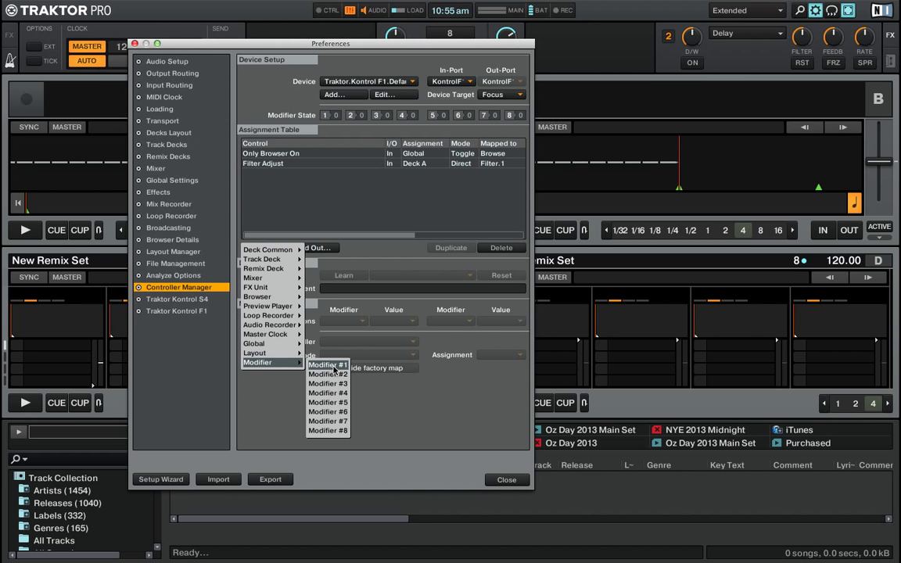
{"action": "mouse_move", "coordinate": [329, 421]}
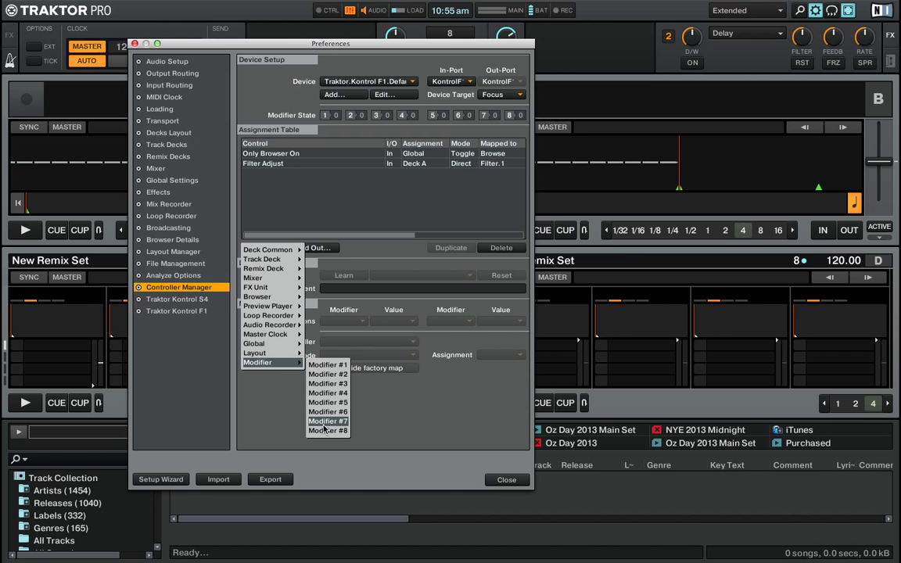
{"action": "mouse_move", "coordinate": [329, 365]}
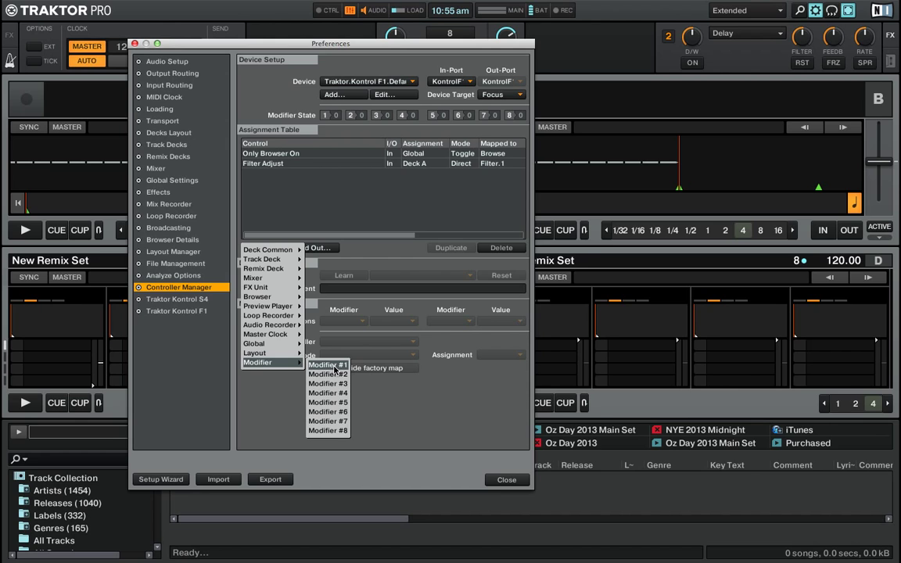
{"action": "left_click", "coordinate": [327, 364]}
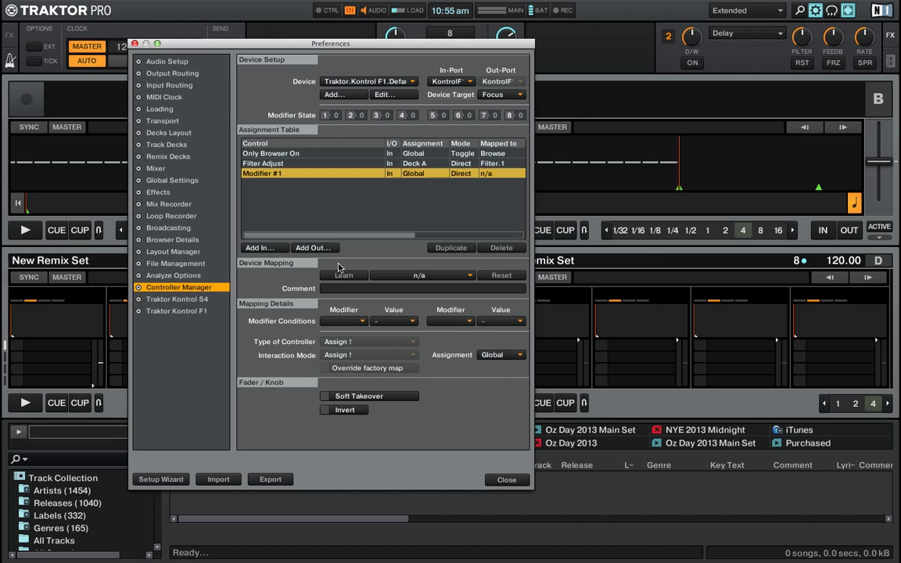
Step: Learn Modifier #1 from the F1's Shift button, leaving it as a Button
{"action": "left_click", "coordinate": [344, 276]}
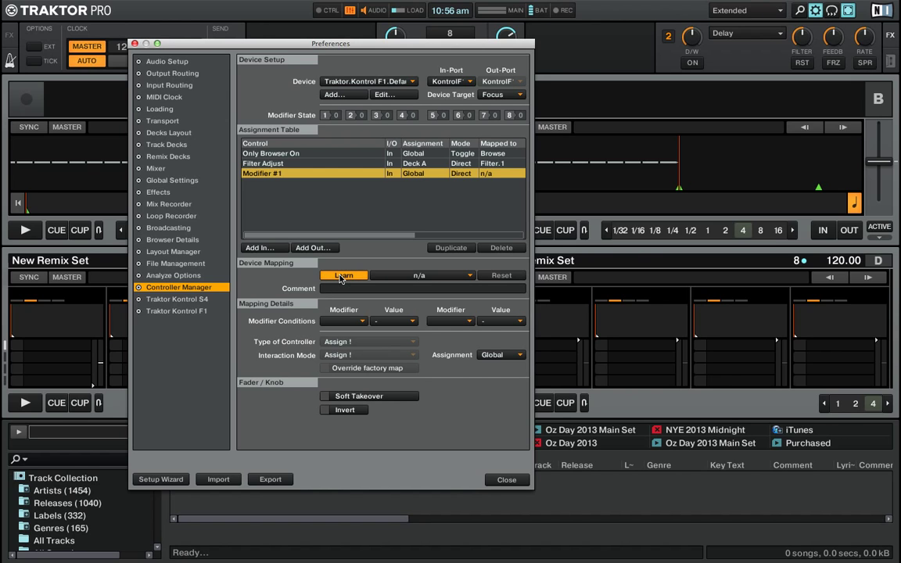
{"action": "left_click", "coordinate": [344, 276]}
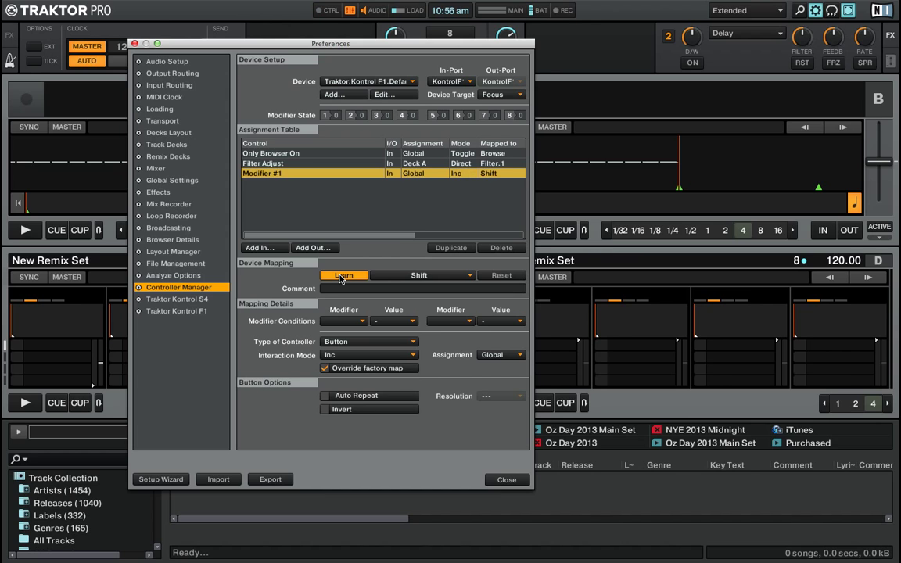
{"action": "left_click", "coordinate": [345, 275]}
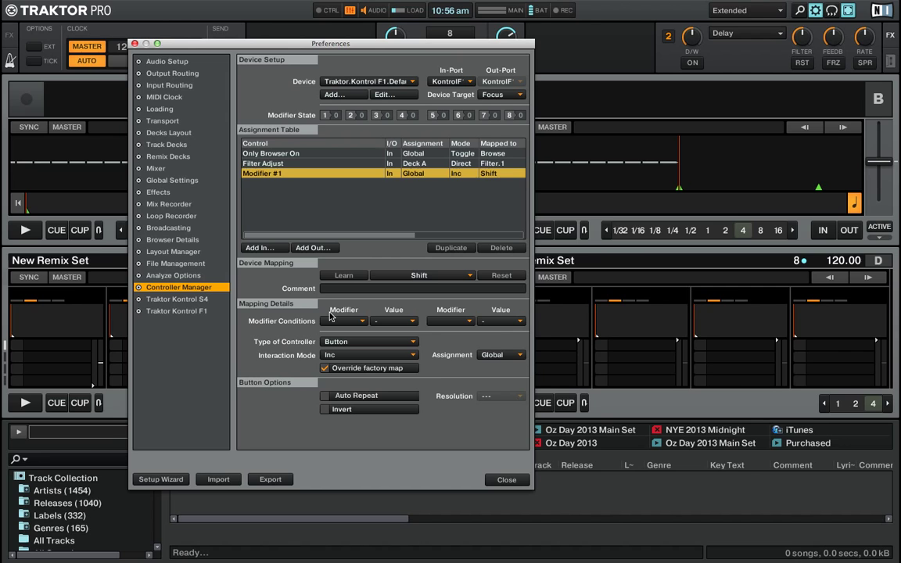
{"action": "mouse_move", "coordinate": [305, 326]}
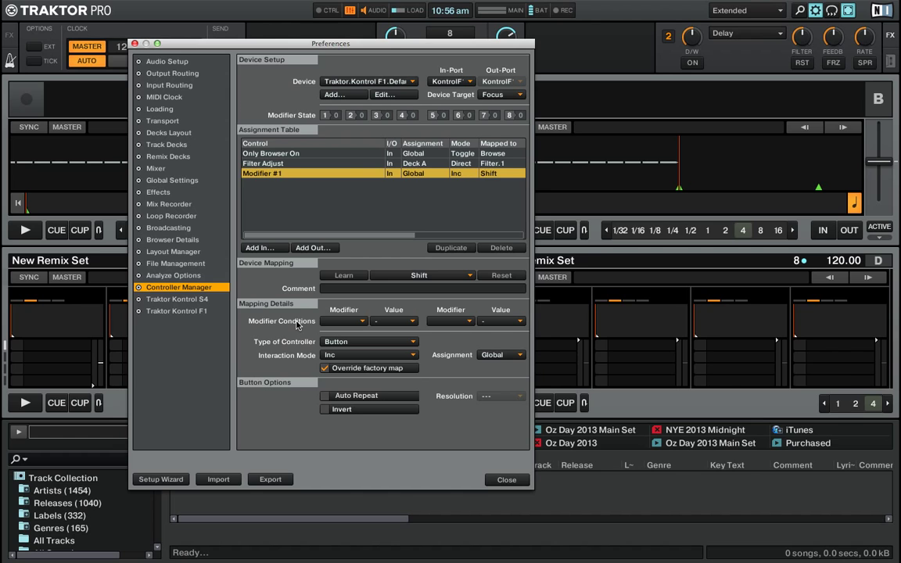
{"action": "mouse_move", "coordinate": [350, 316]}
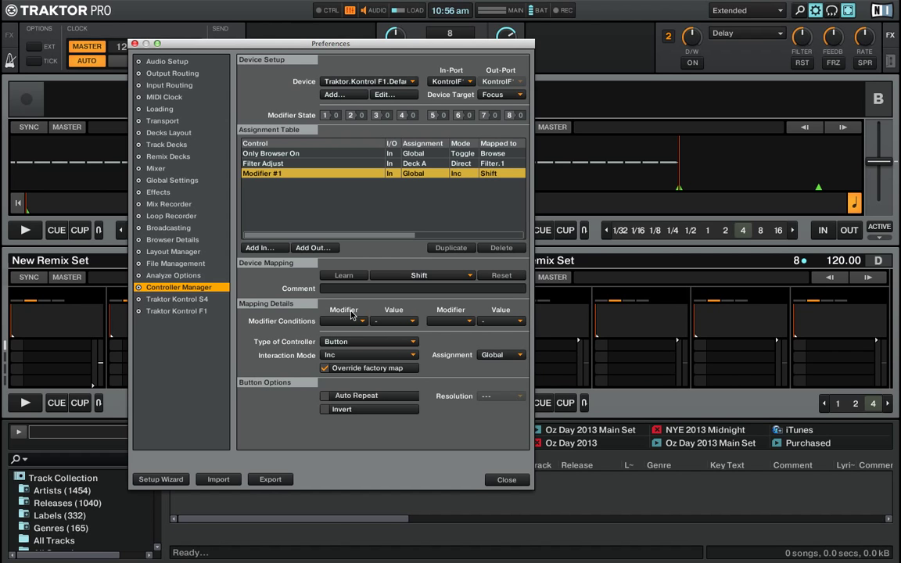
{"action": "mouse_move", "coordinate": [336, 304]}
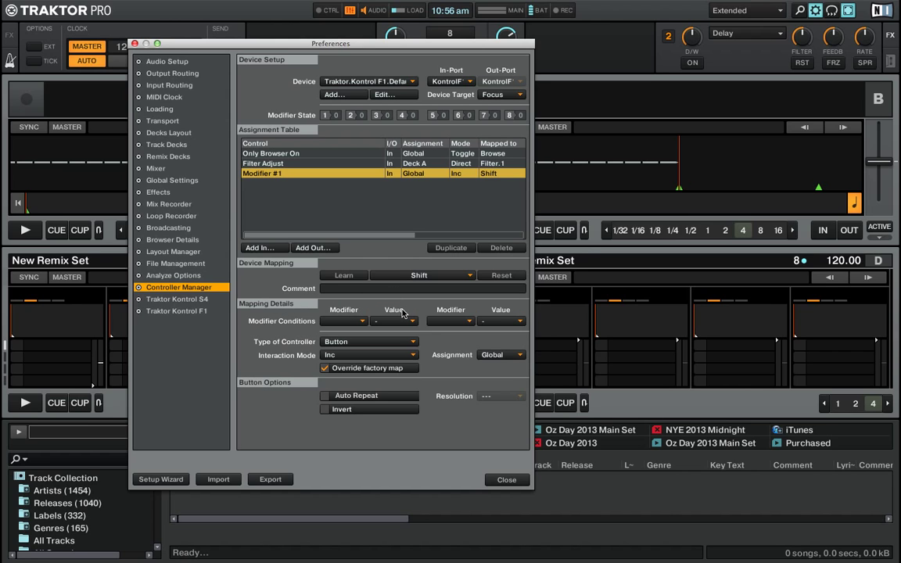
{"action": "mouse_move", "coordinate": [306, 305]}
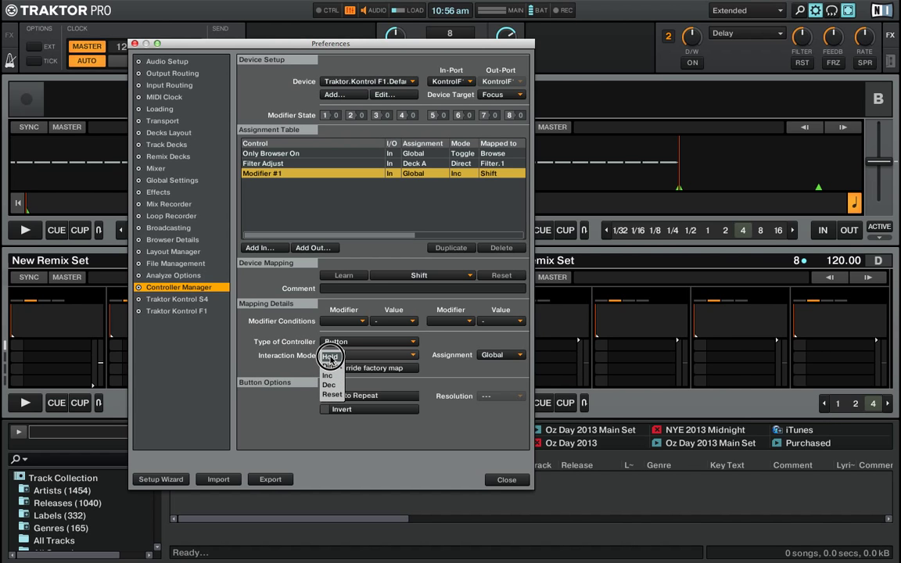
Step: Set Modifier #1 to Hold interaction and have it set value 2
{"action": "left_click", "coordinate": [332, 355]}
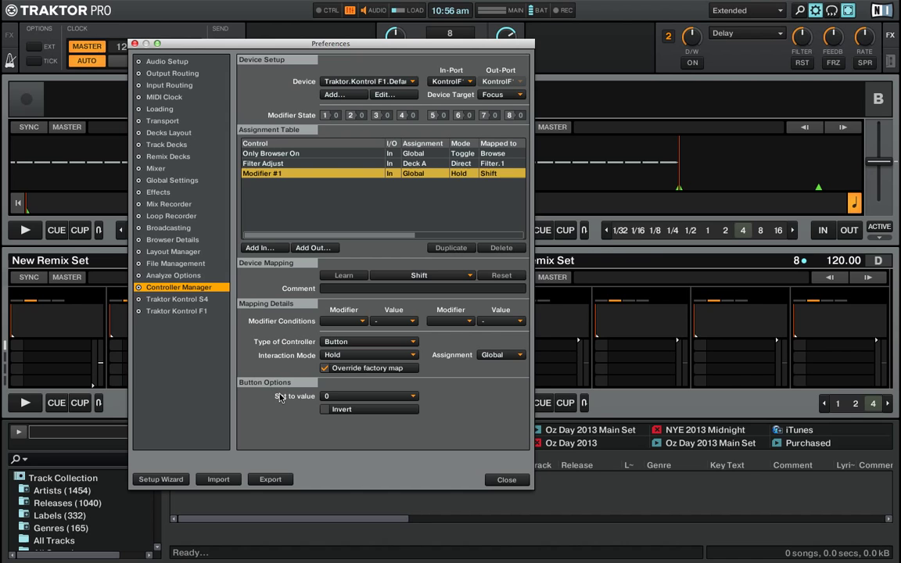
{"action": "left_click", "coordinate": [367, 397]}
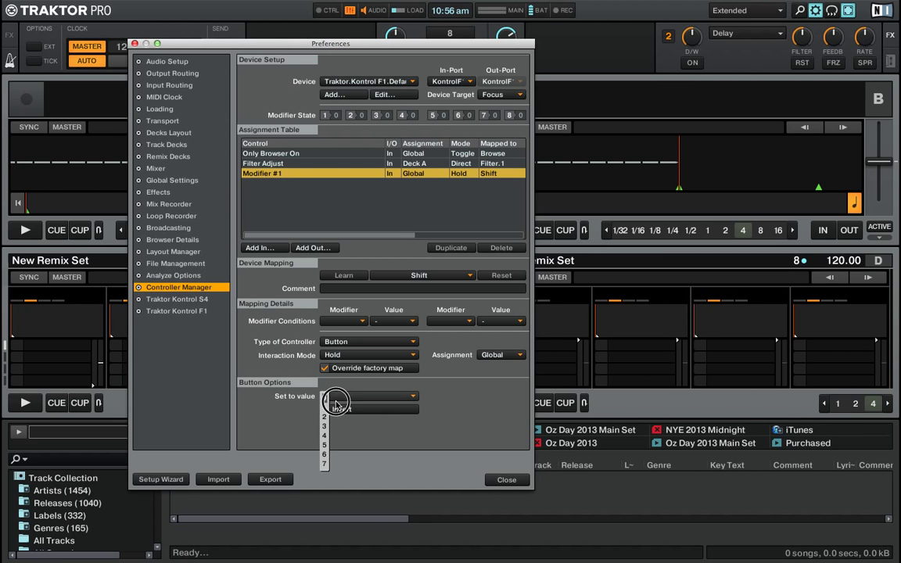
{"action": "left_click", "coordinate": [336, 397]}
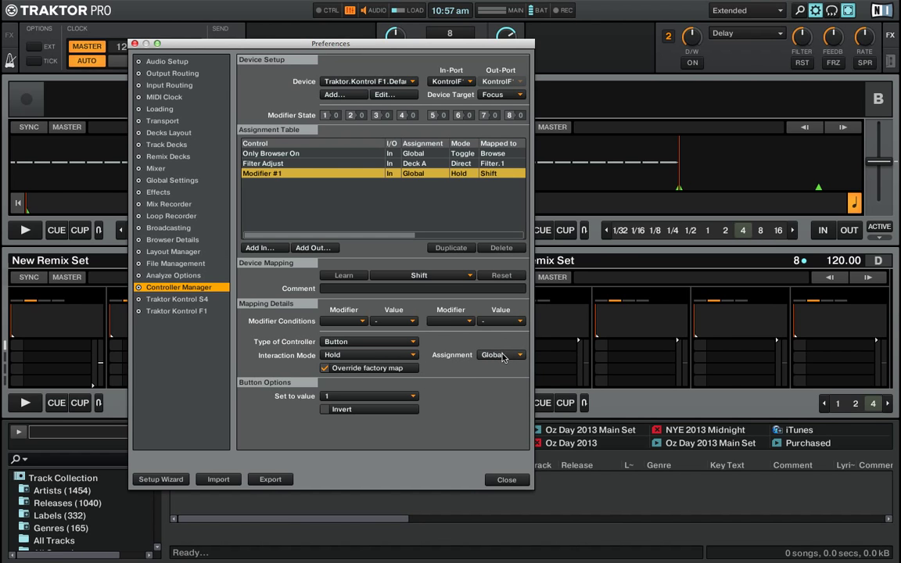
{"action": "mouse_move", "coordinate": [448, 388]}
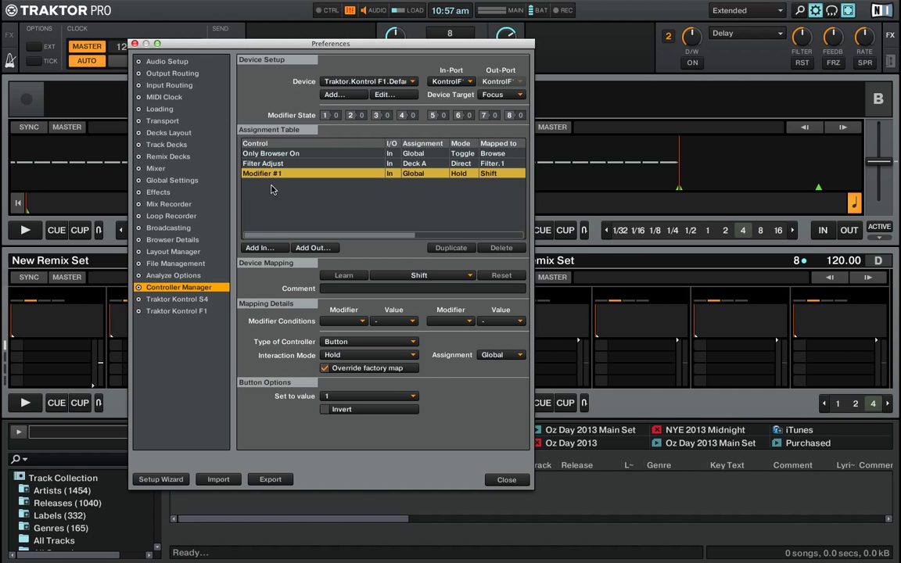
{"action": "mouse_move", "coordinate": [299, 122]}
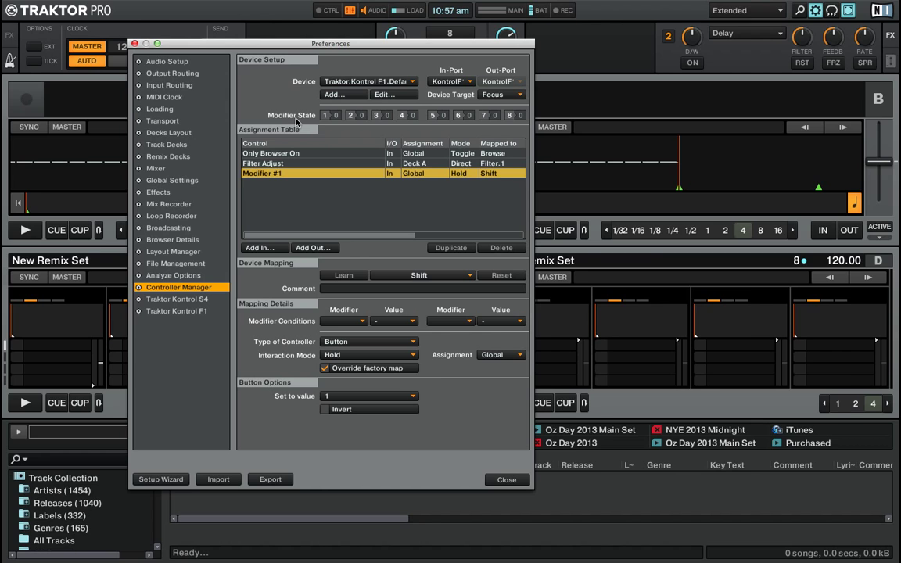
{"action": "mouse_move", "coordinate": [319, 118]}
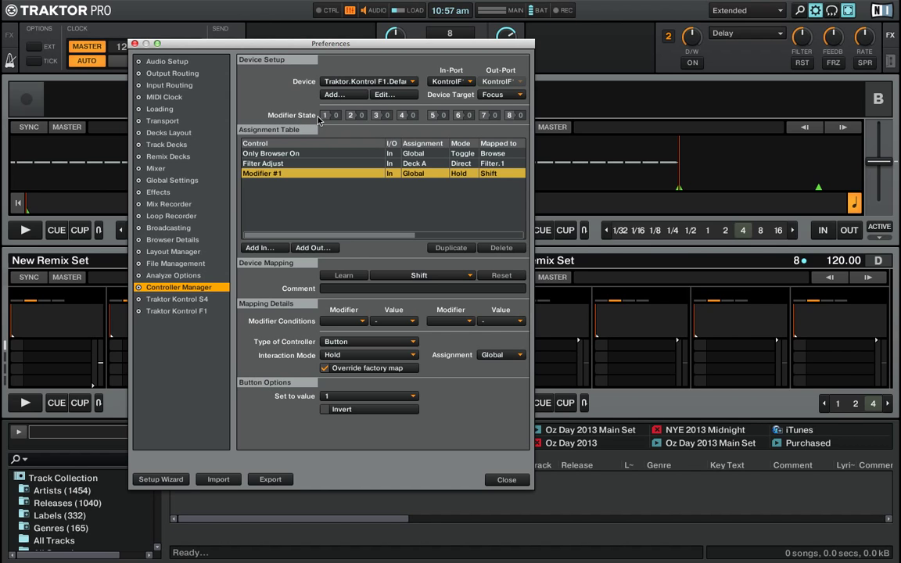
{"action": "mouse_move", "coordinate": [311, 122]}
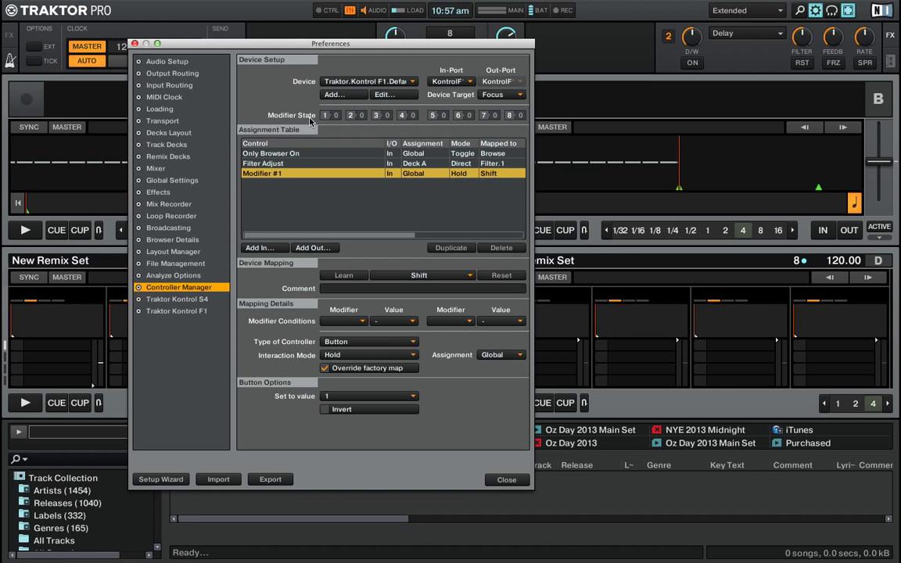
{"action": "mouse_move", "coordinate": [338, 125]}
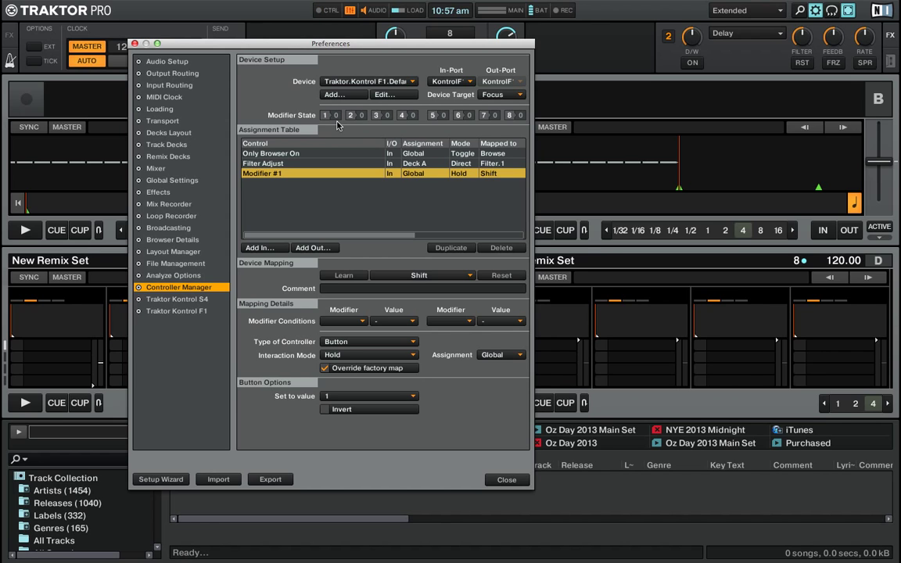
{"action": "left_click", "coordinate": [338, 116]}
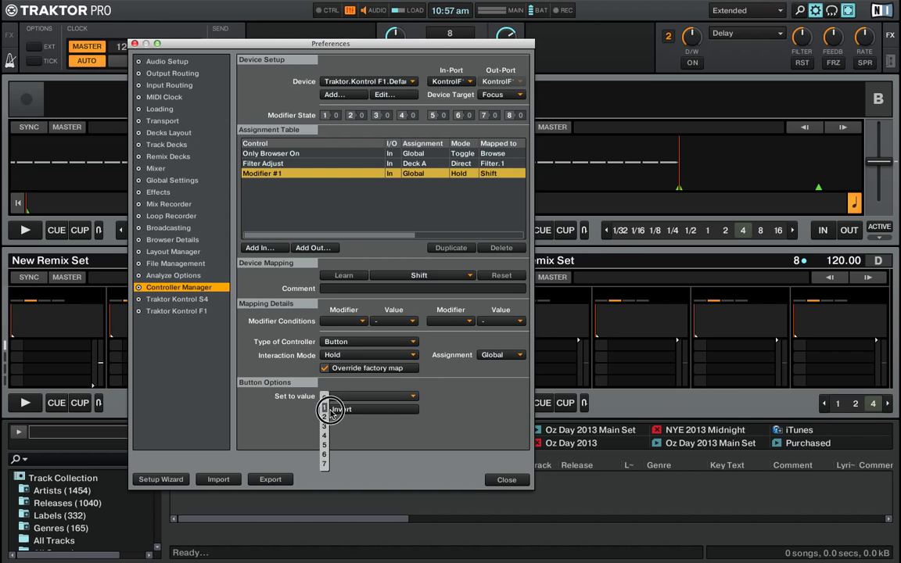
{"action": "left_click", "coordinate": [324, 423]}
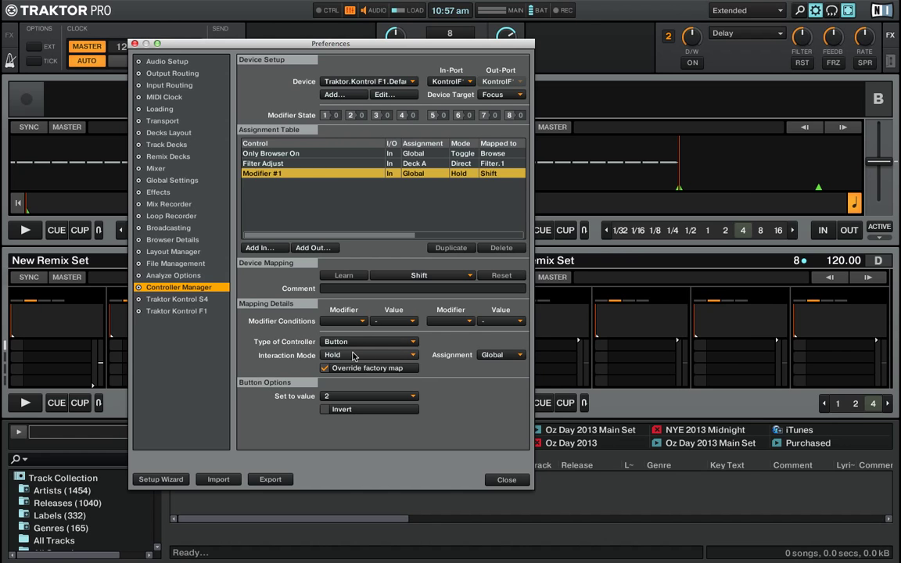
Step: Try Inc interaction, return Modifier #1 to Hold, and set its value back to 1
{"action": "left_click", "coordinate": [368, 355]}
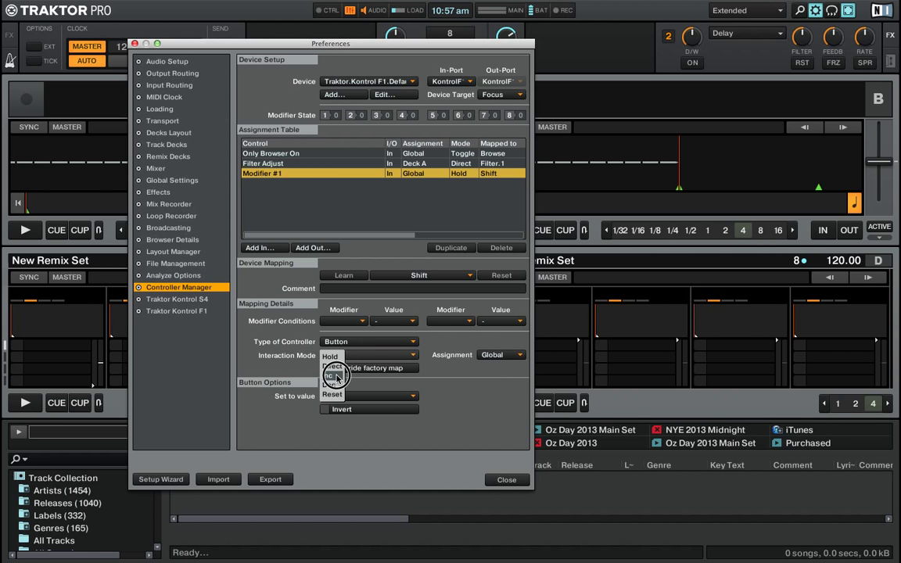
{"action": "left_click", "coordinate": [335, 377]}
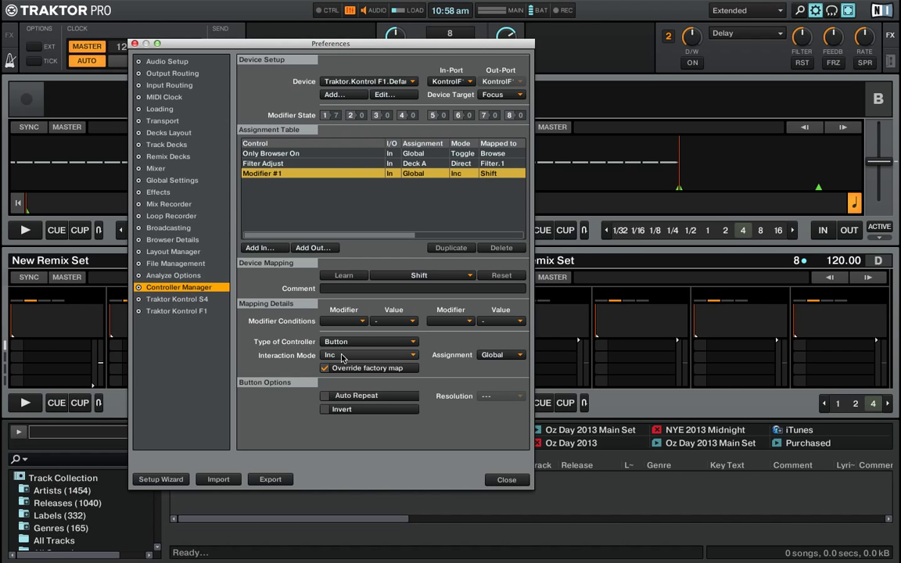
{"action": "left_click", "coordinate": [369, 355]}
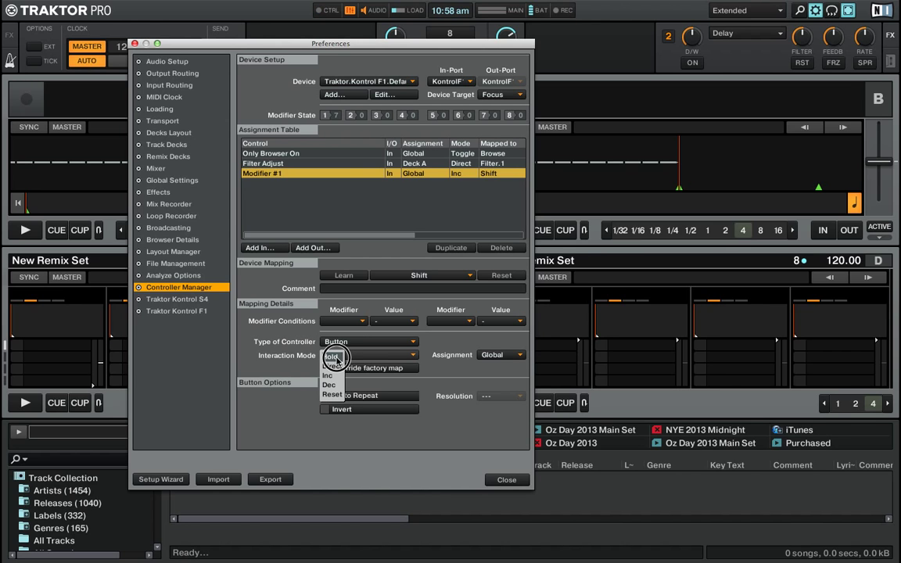
{"action": "left_click", "coordinate": [329, 354]}
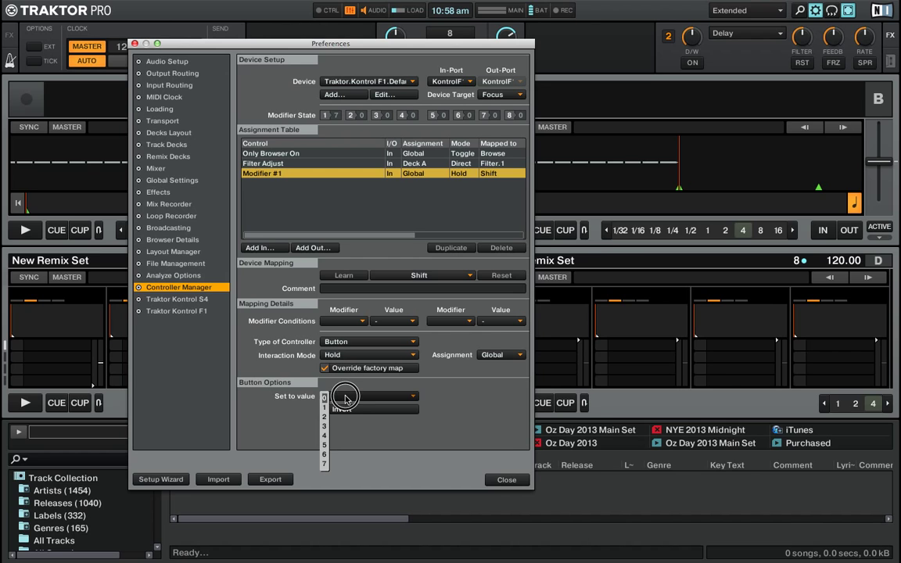
{"action": "left_click", "coordinate": [326, 409]}
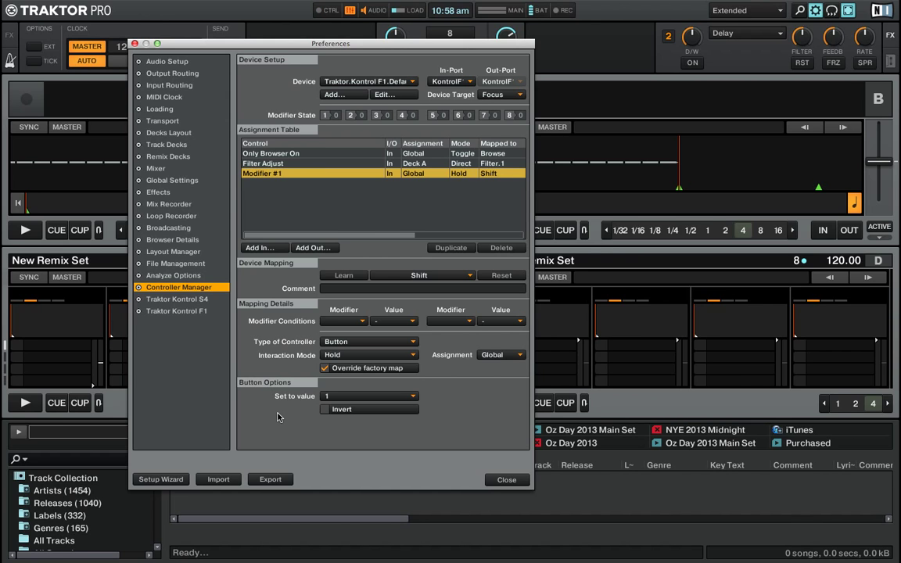
{"action": "left_click", "coordinate": [322, 116]}
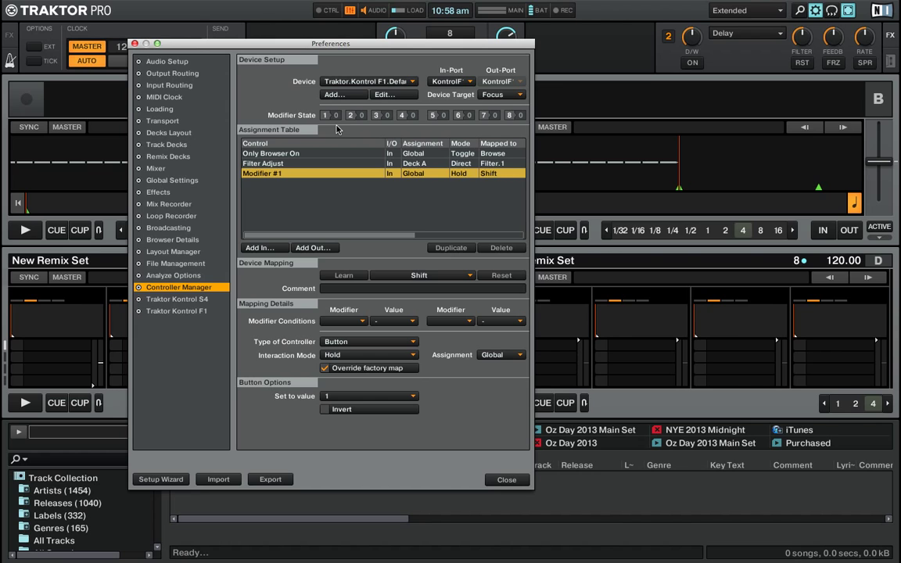
{"action": "mouse_move", "coordinate": [338, 131]}
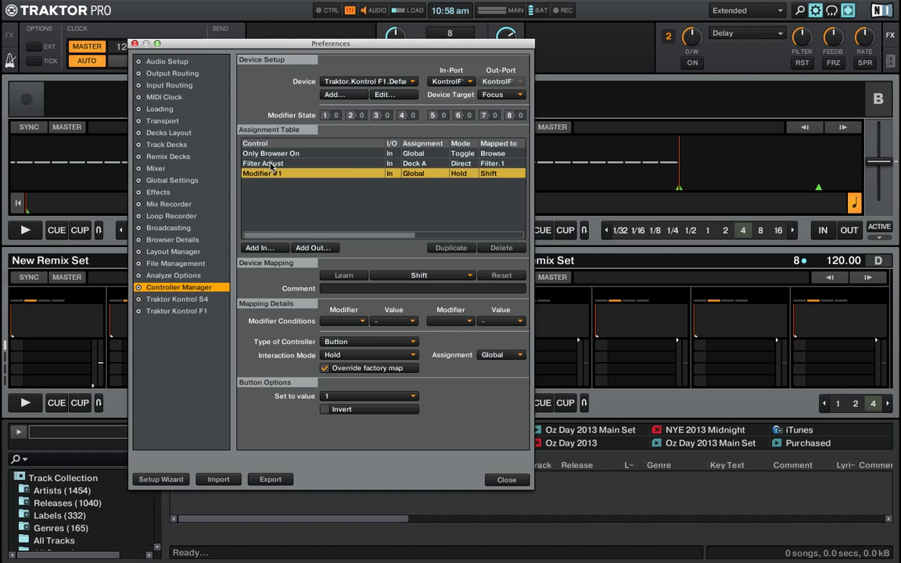
Step: Give Filter Adjust the modifier condition M1 = 1, then close Preferences
{"action": "left_click", "coordinate": [263, 163]}
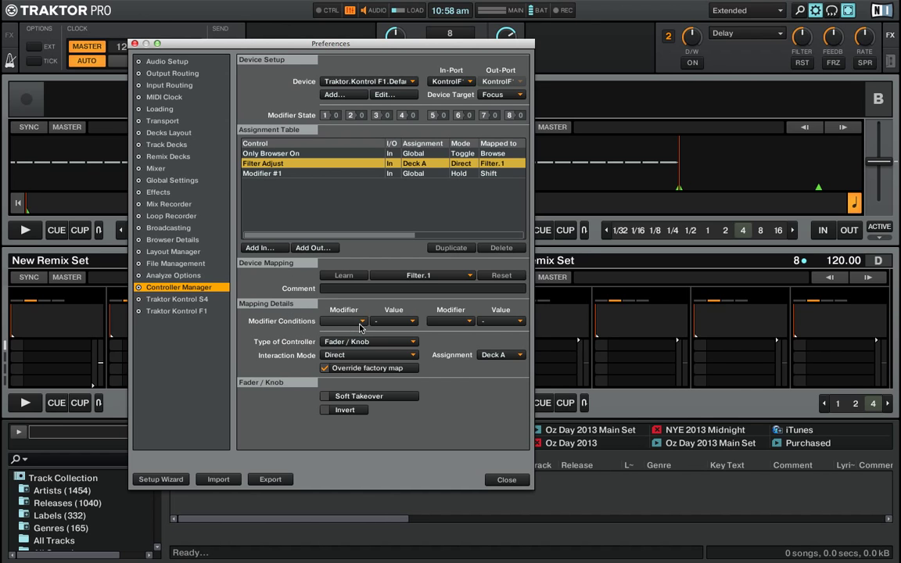
{"action": "mouse_move", "coordinate": [363, 327]}
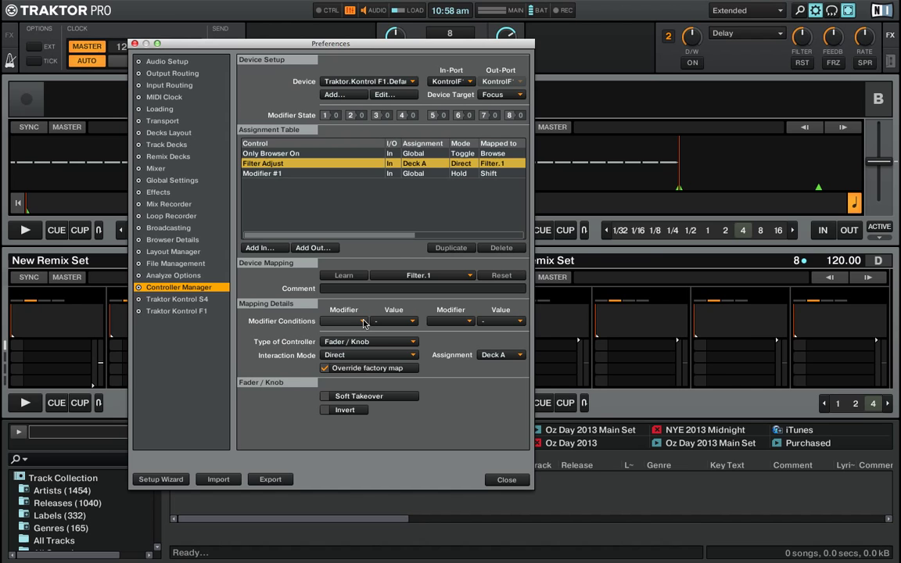
{"action": "left_click", "coordinate": [369, 321]}
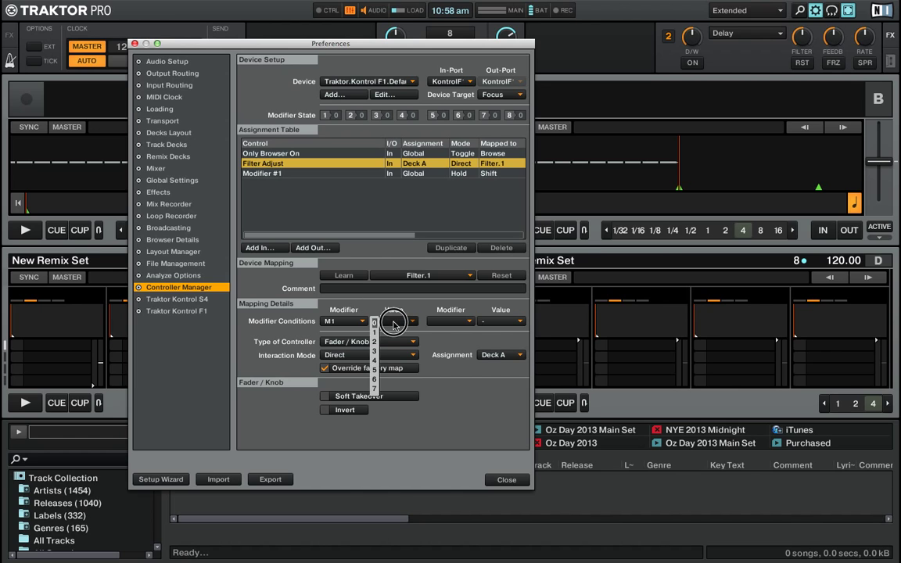
{"action": "left_click", "coordinate": [373, 332]}
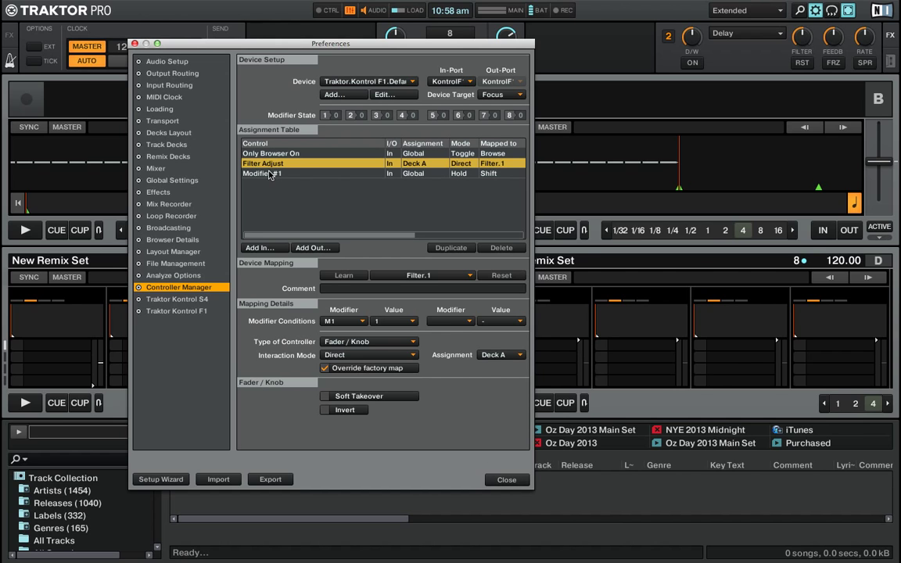
{"action": "left_click", "coordinate": [269, 172]}
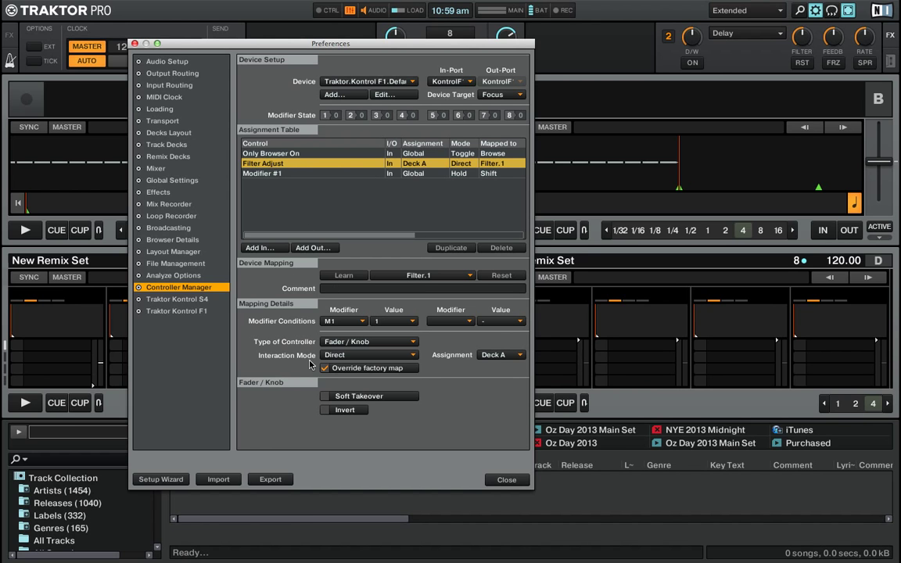
{"action": "left_click", "coordinate": [507, 479]}
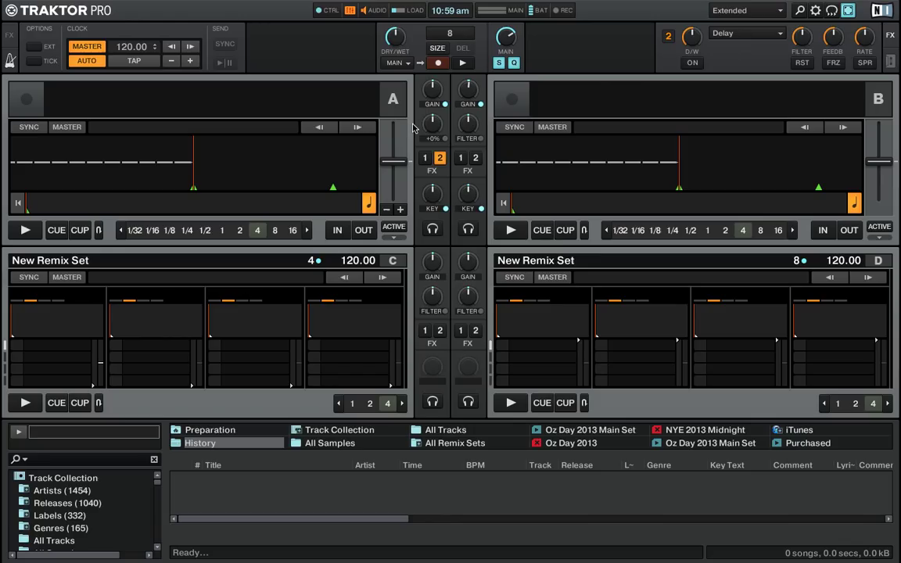
{"action": "mouse_move", "coordinate": [100, 366]}
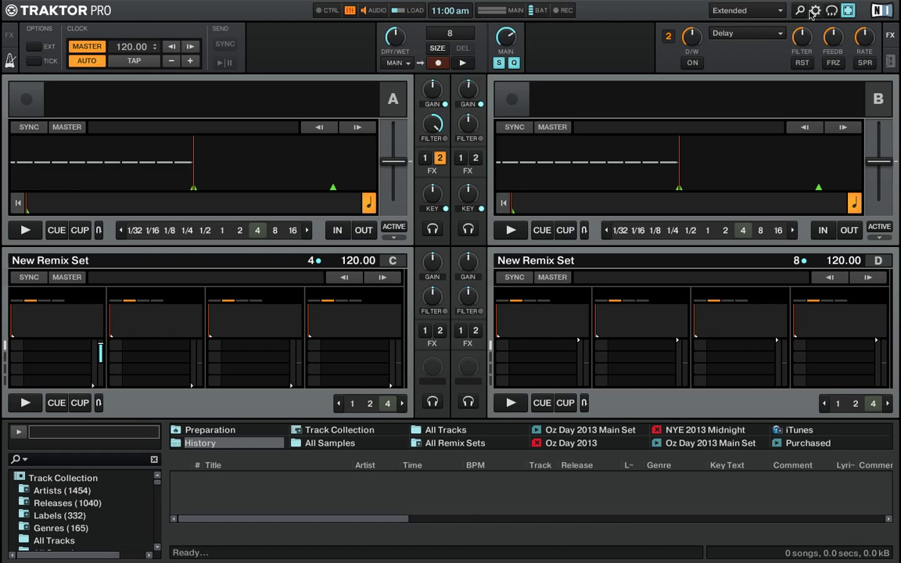
Step: Enable Soft Takeover on the Filter Adjust assignment and close Preferences
{"action": "left_click", "coordinate": [813, 13]}
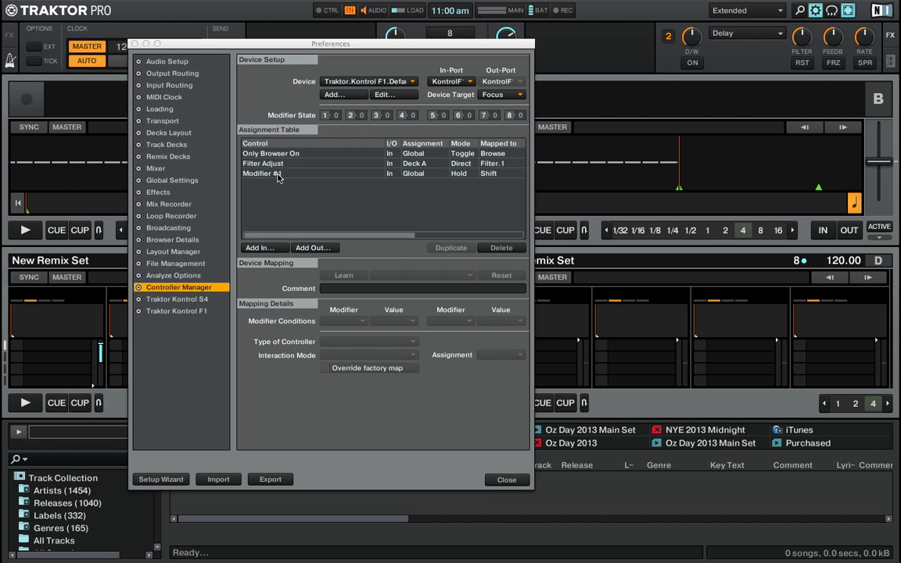
{"action": "left_click", "coordinate": [281, 163]}
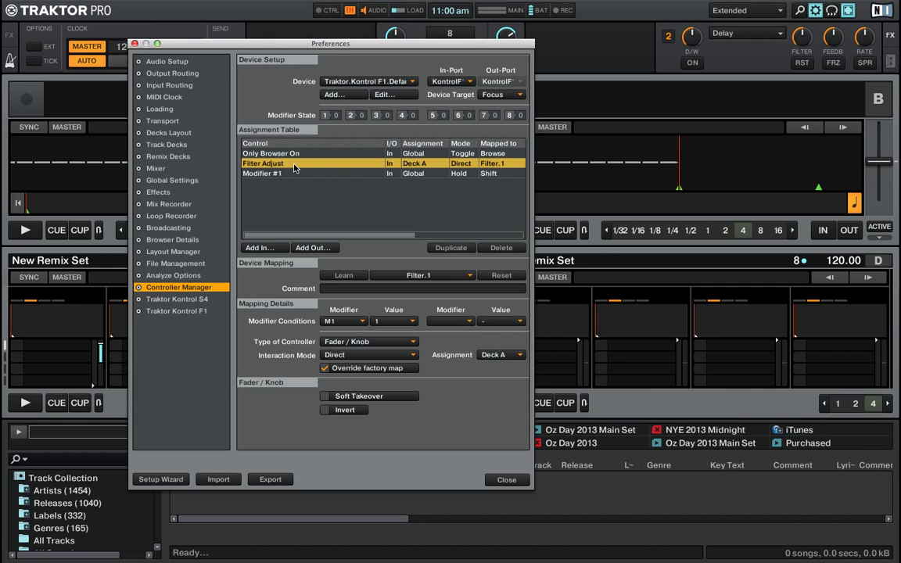
{"action": "mouse_move", "coordinate": [259, 165]}
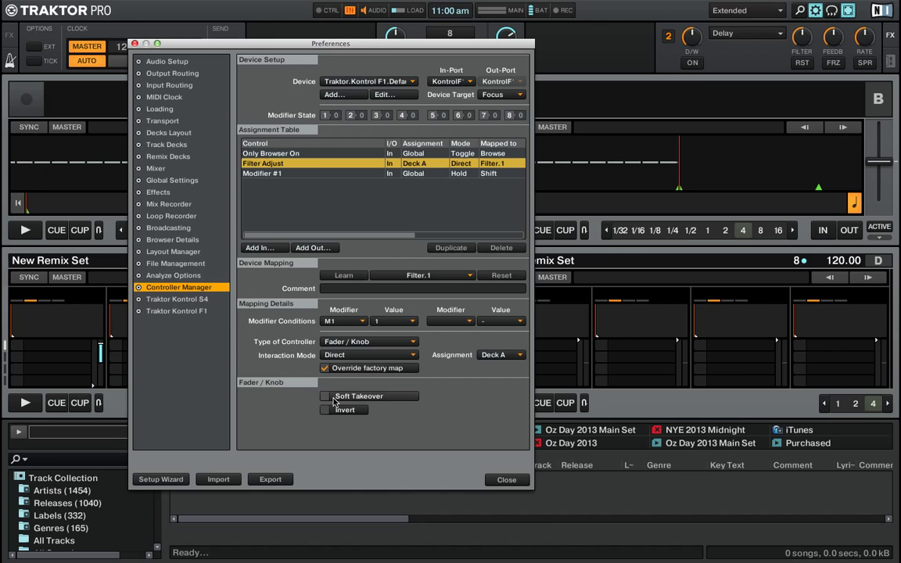
{"action": "left_click", "coordinate": [322, 396]}
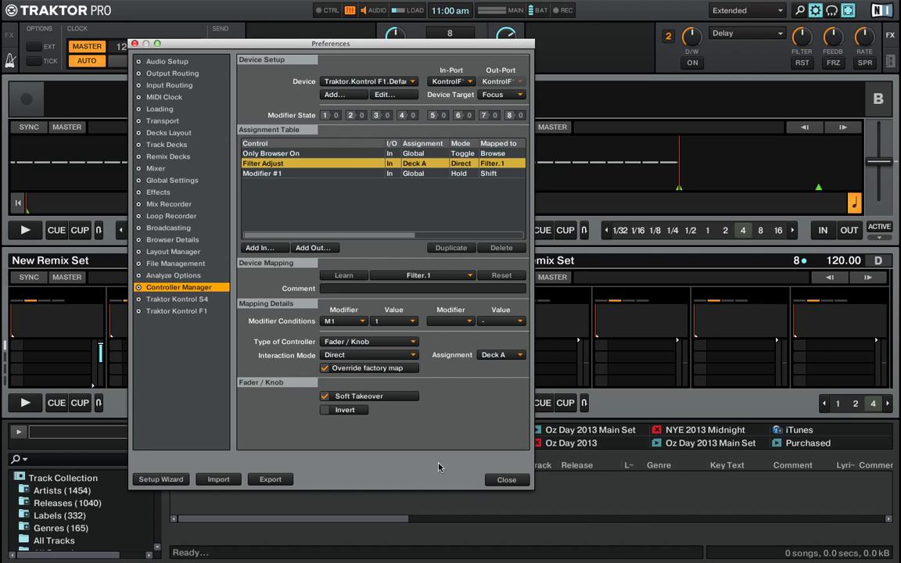
{"action": "left_click", "coordinate": [507, 480]}
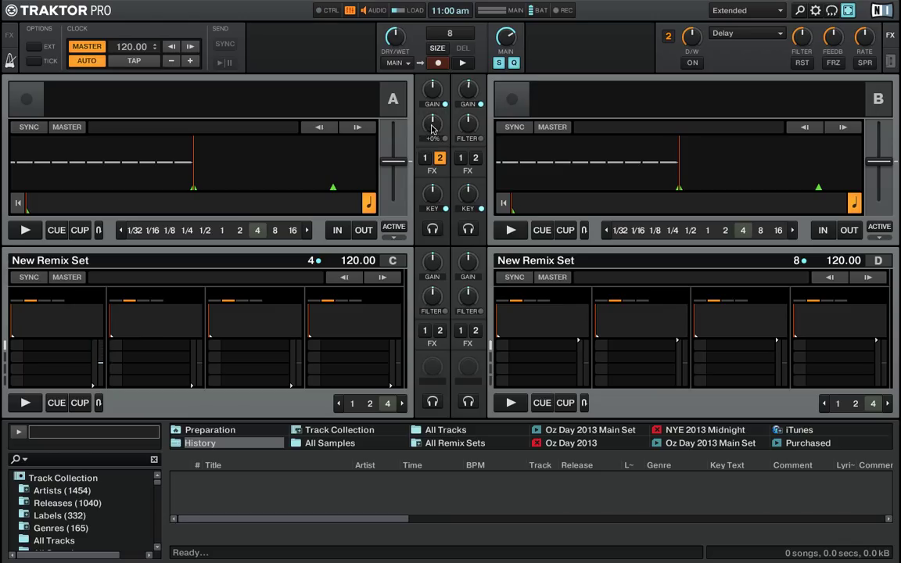
{"action": "mouse_move", "coordinate": [451, 110]}
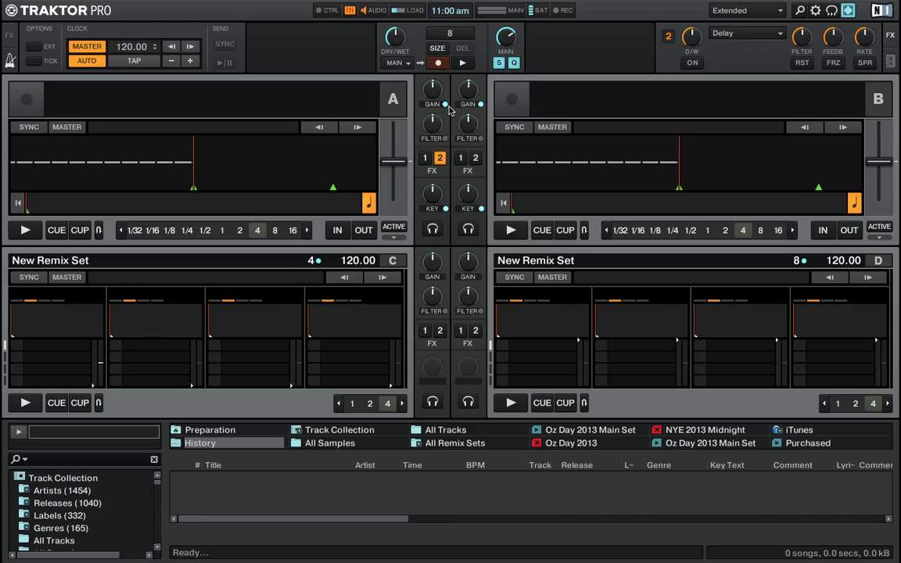